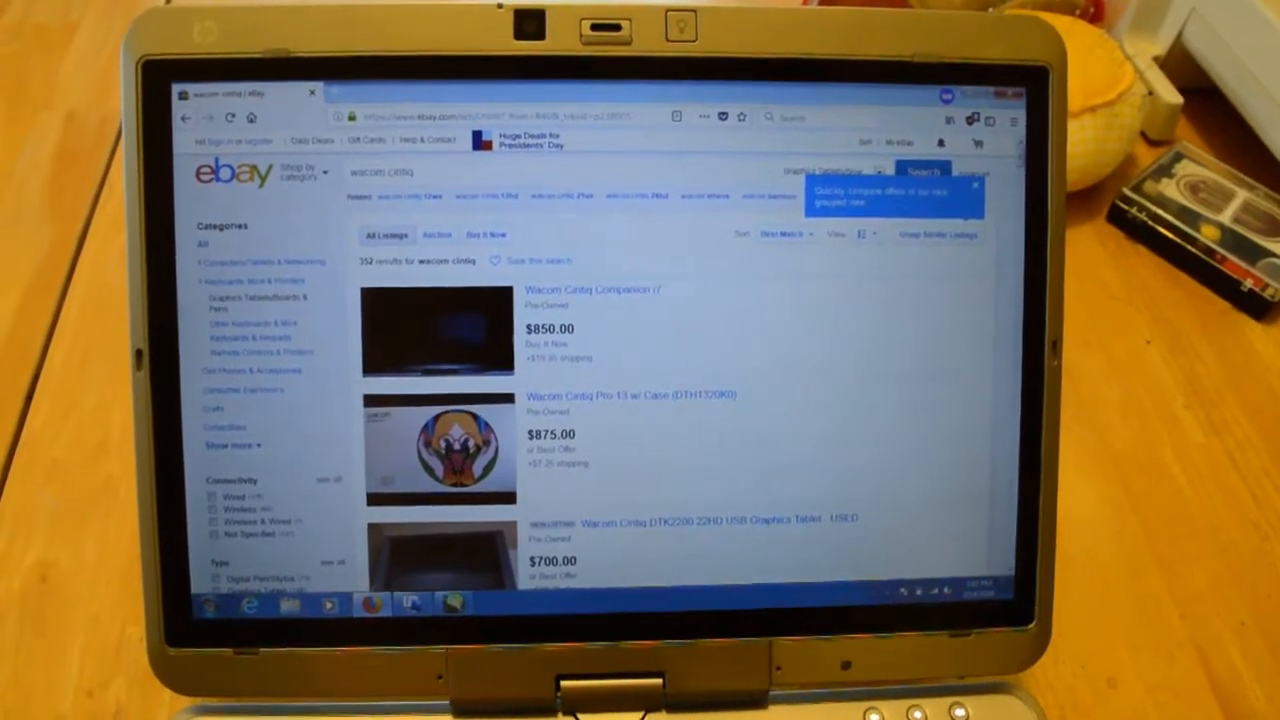
Scroll down the Wacom Cintiq results to reveal more tablet listings and their prices
scroll(down, 3)
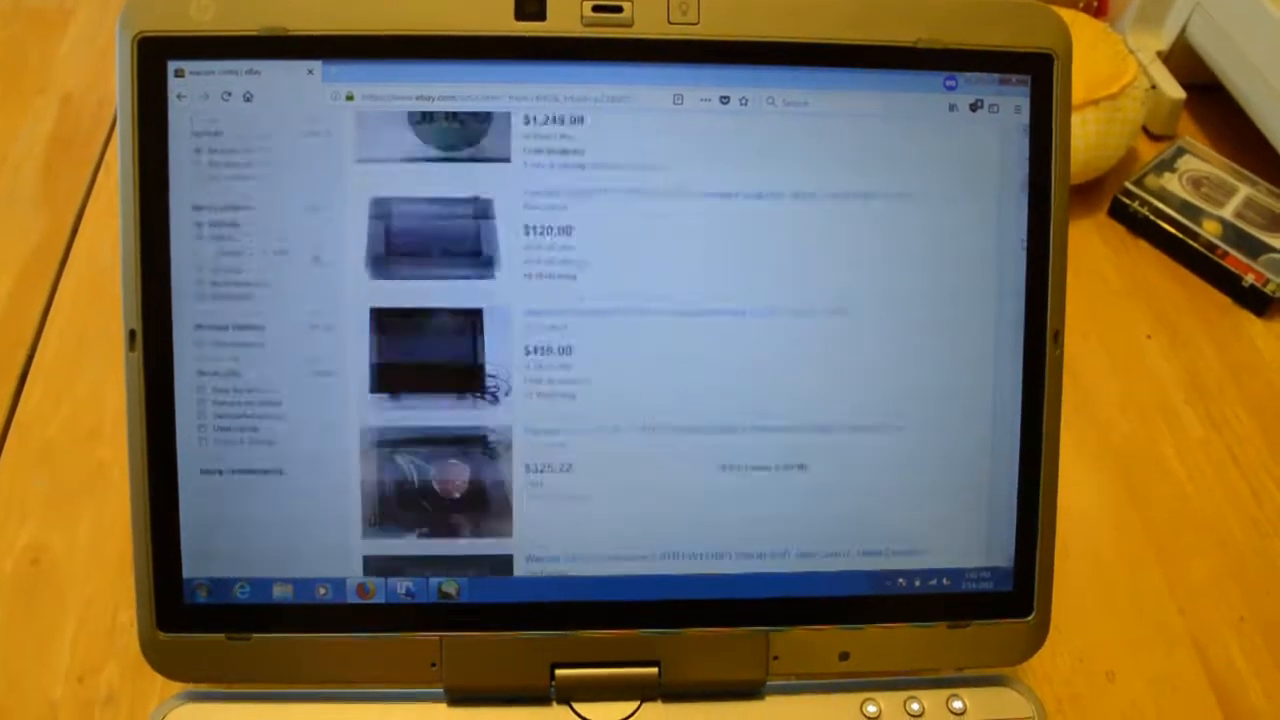
scroll(down, 3)
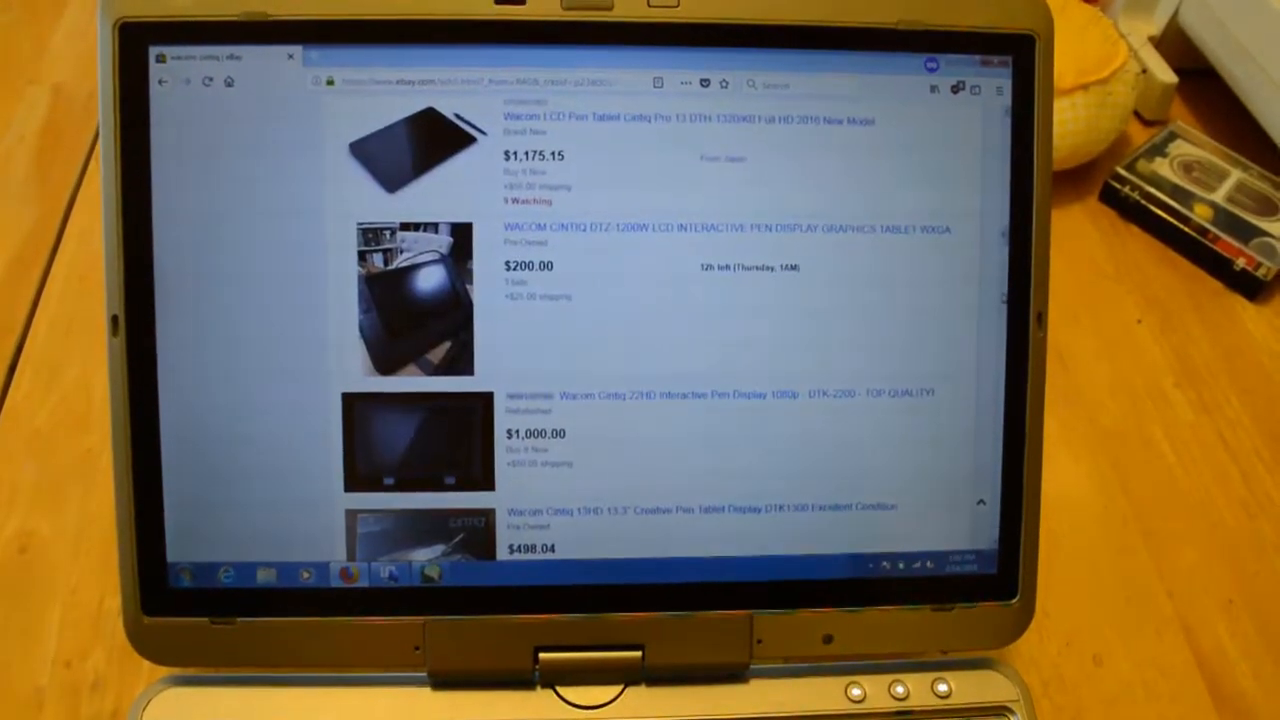
scroll(down, 3)
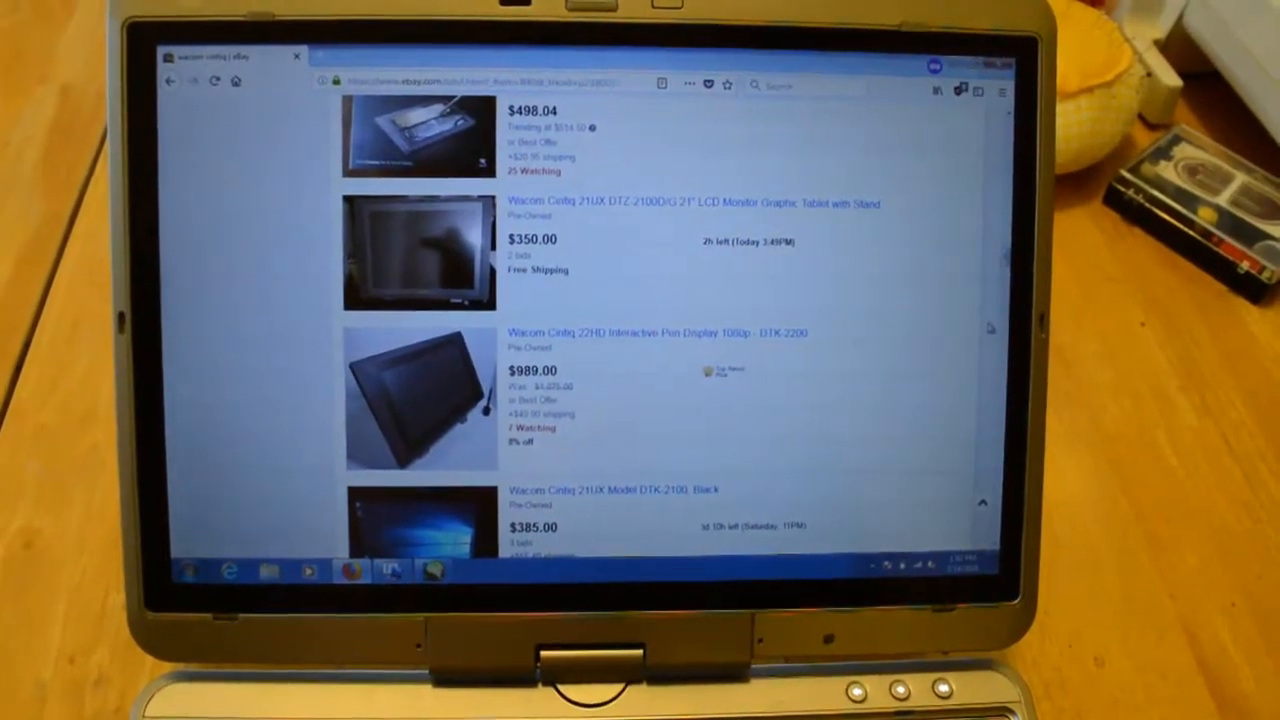
scroll(down, 3)
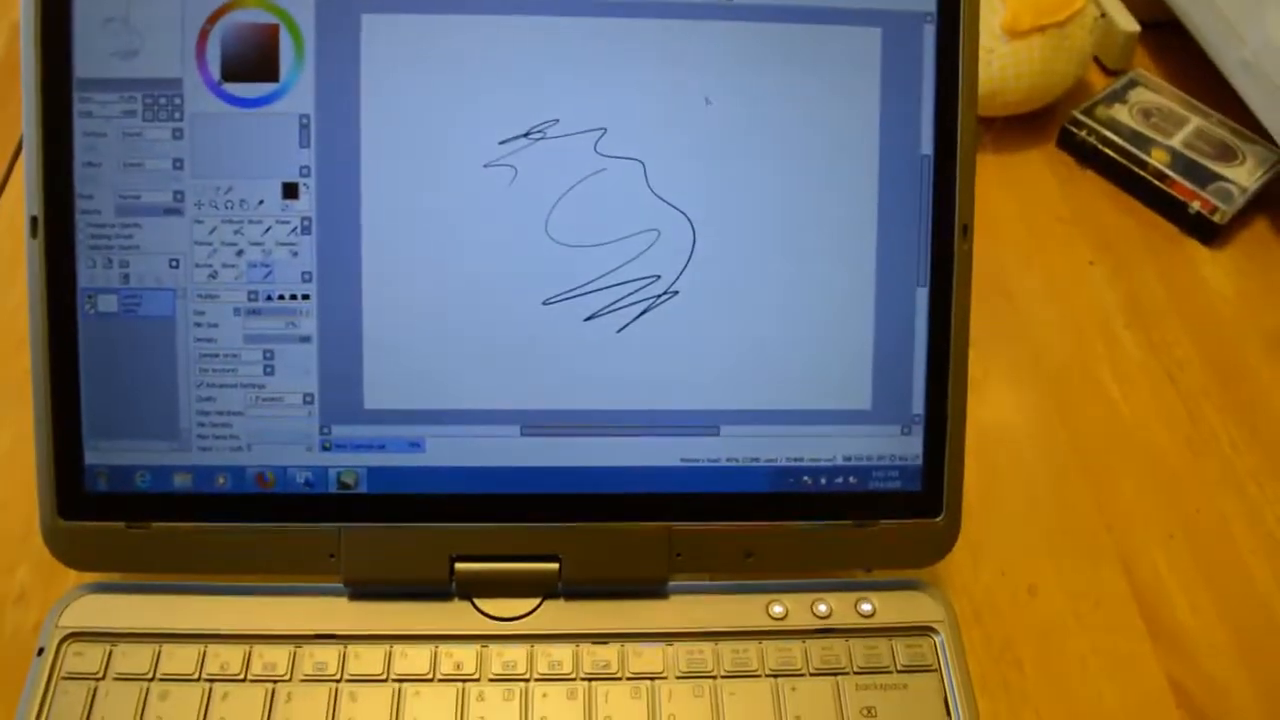
Draw a loose freehand squiggle on the blank white canvas with the pen
drag(720, 140, 710, 290)
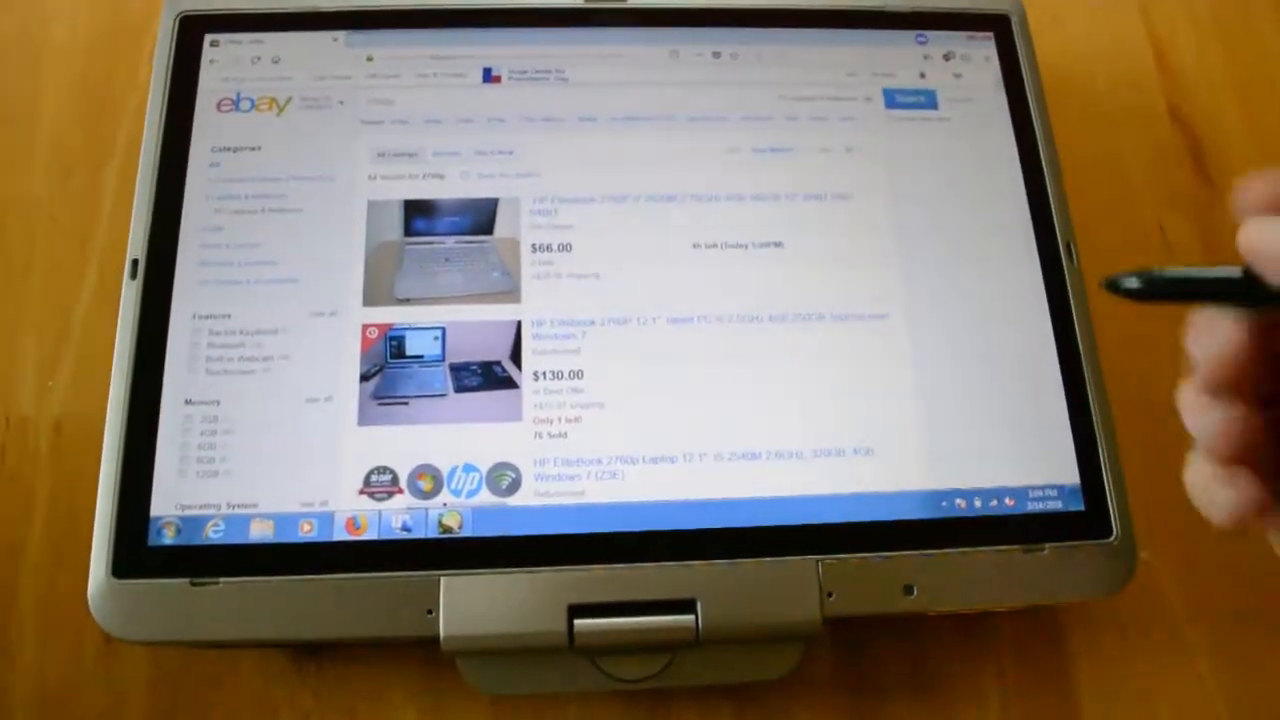
Scroll down the HP EliteBook 2760p results to listings priced about $59.99 to $259.99
scroll(down, 3)
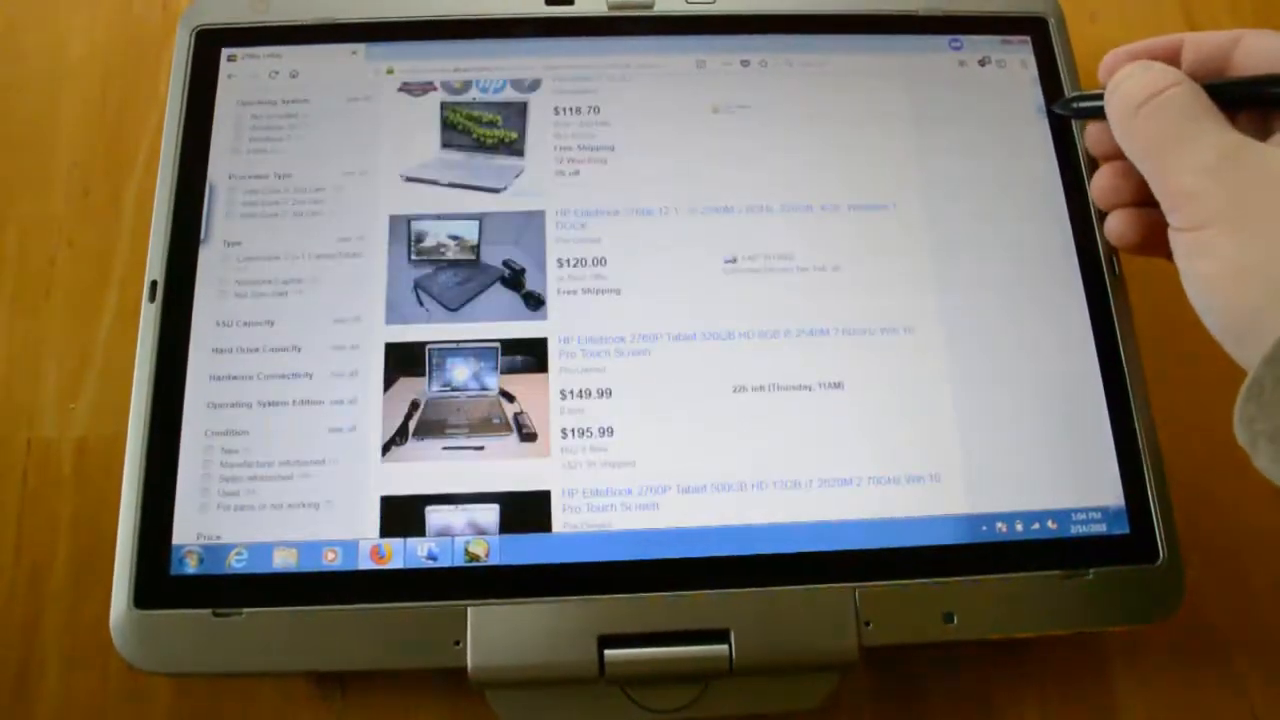
scroll(down, 3)
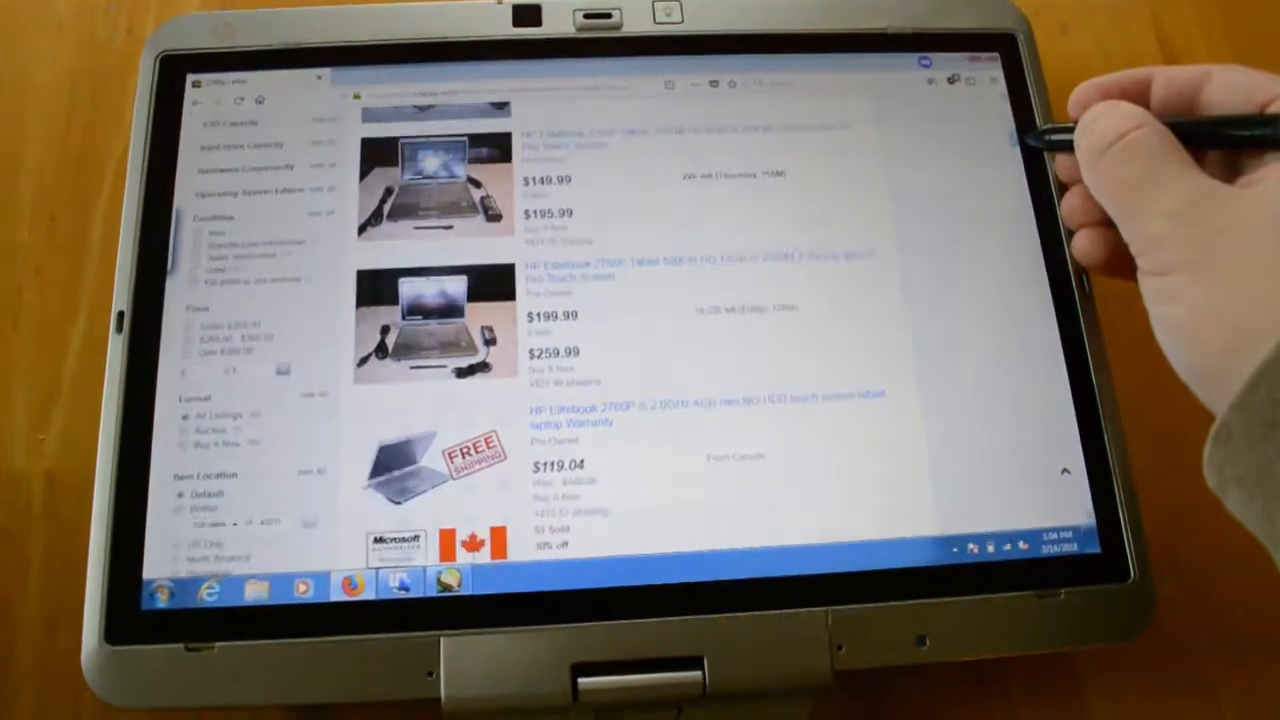
scroll(down, 3)
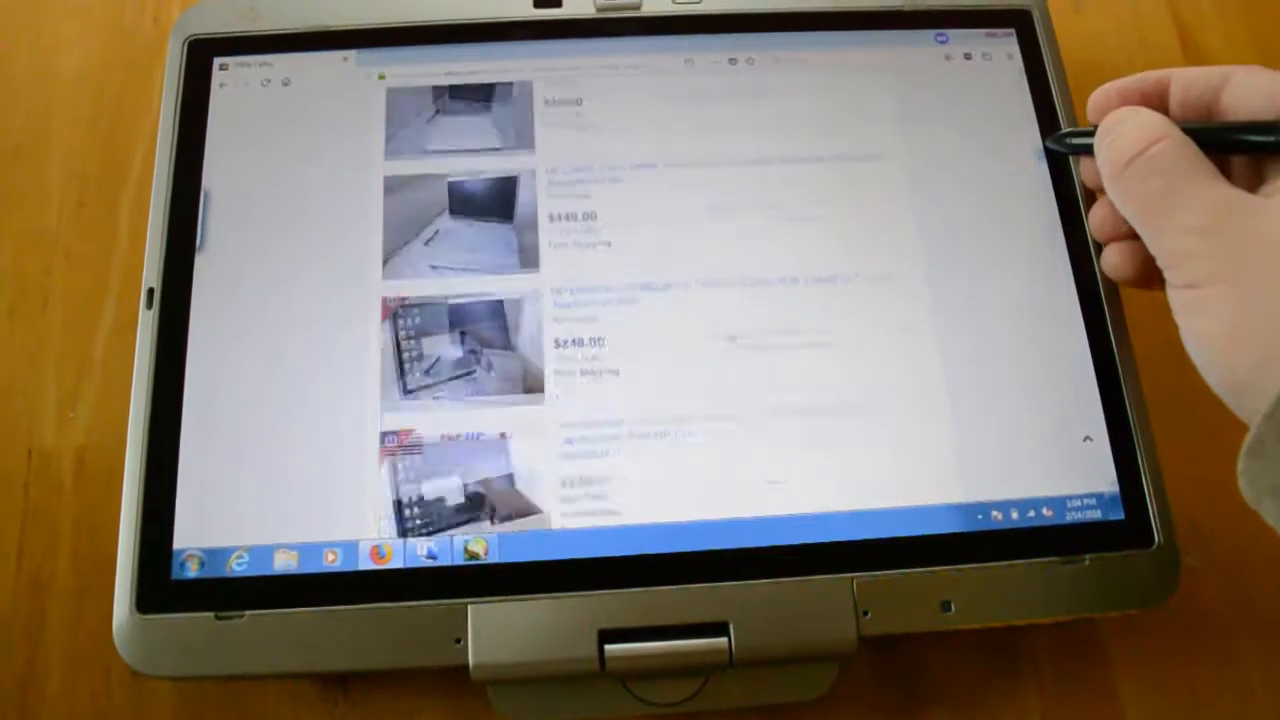
scroll(down, 3)
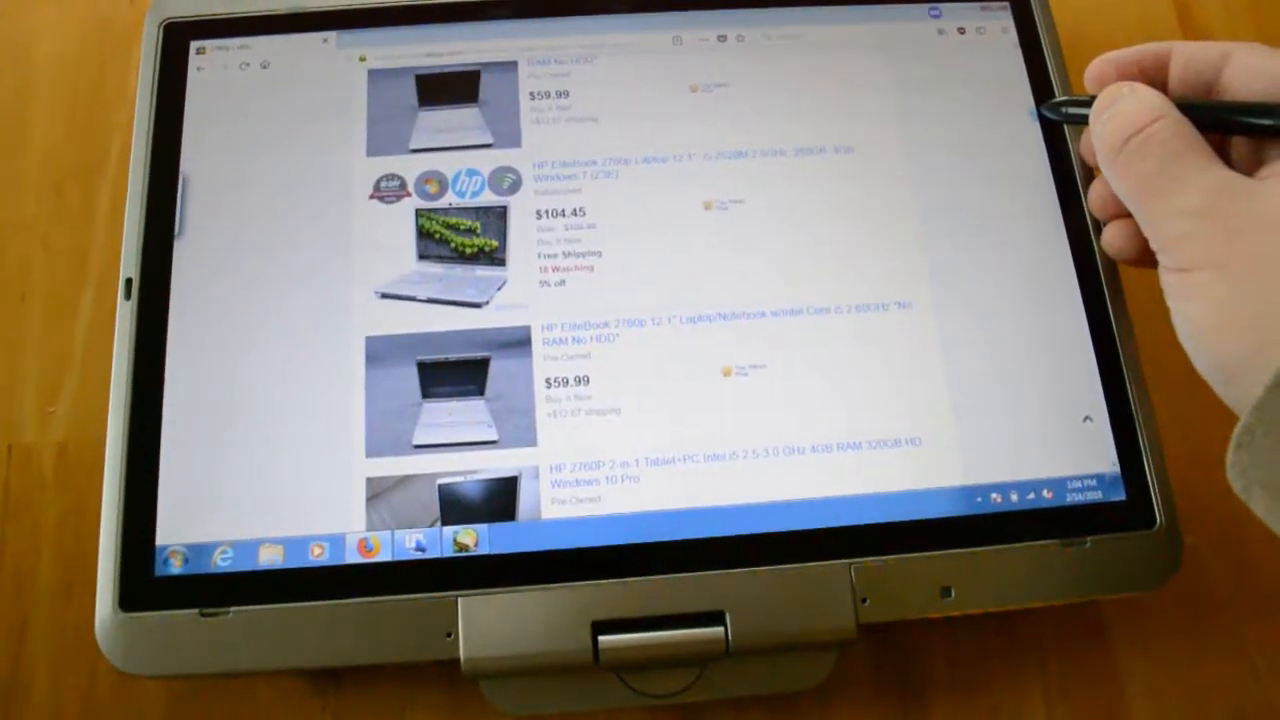